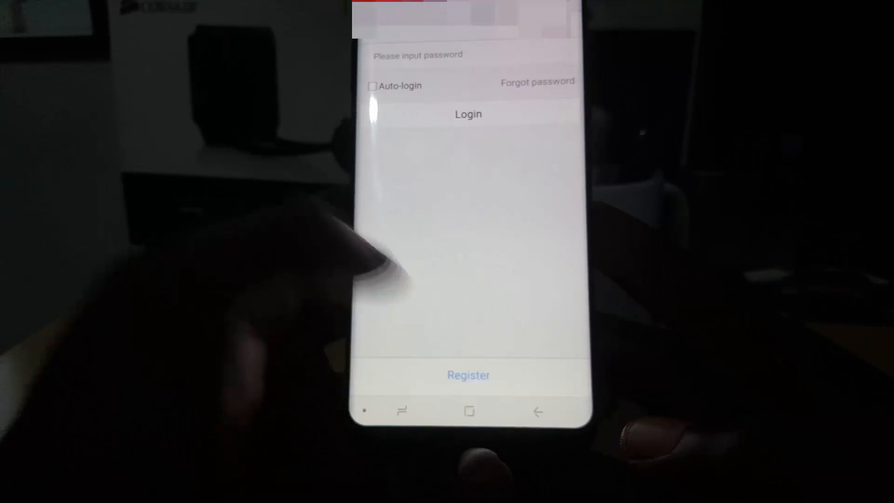
Step: Log in to the ZOSI View account to reach the four-channel monitoring view
click(468, 375)
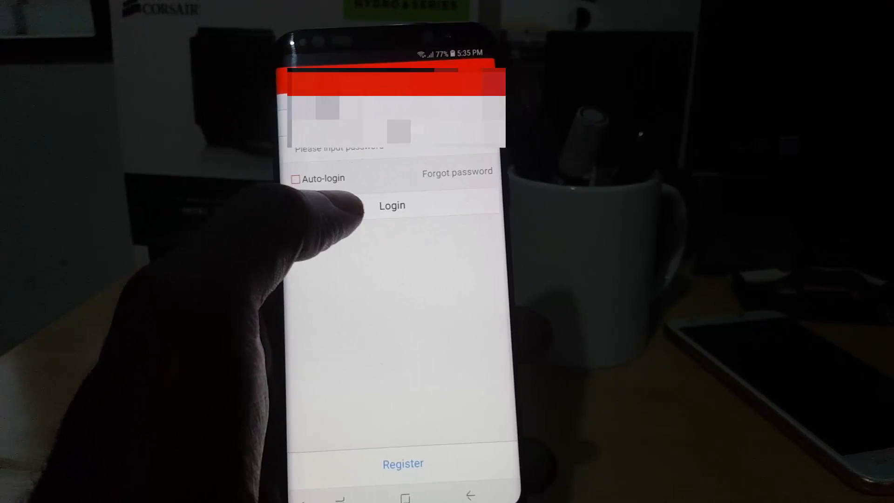
click(392, 205)
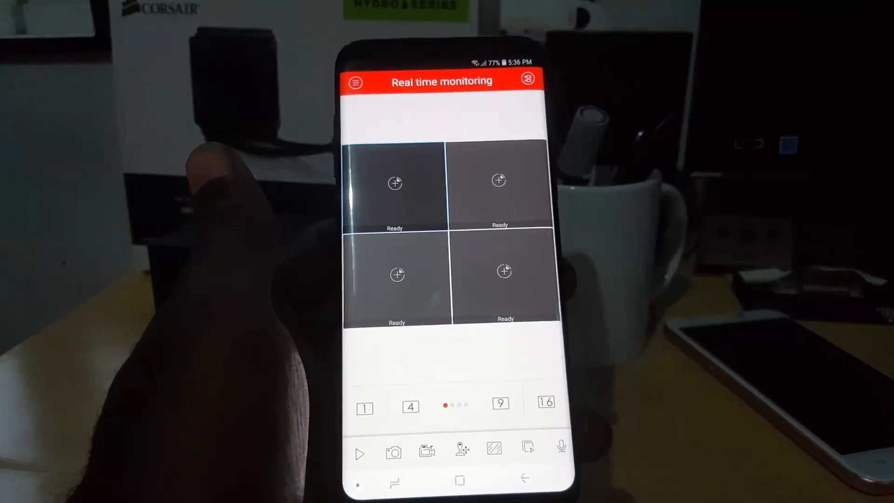
Step: Show the Device Manage list from the side menu
click(356, 83)
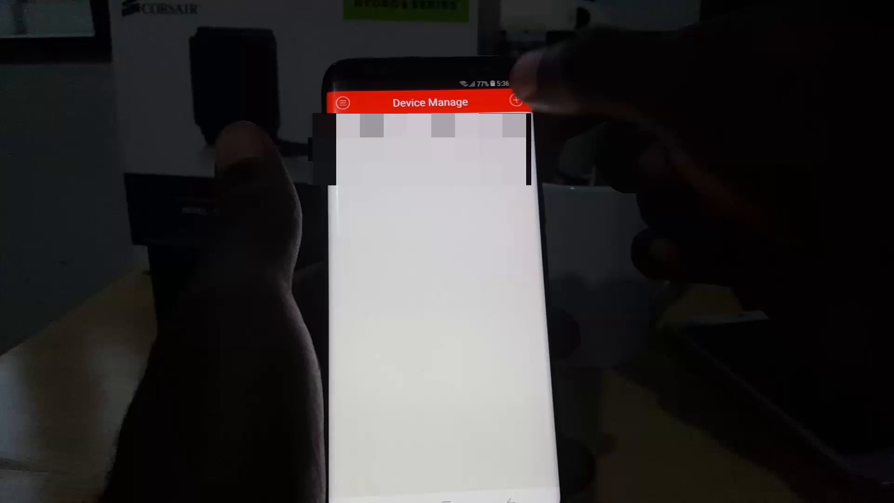
click(515, 102)
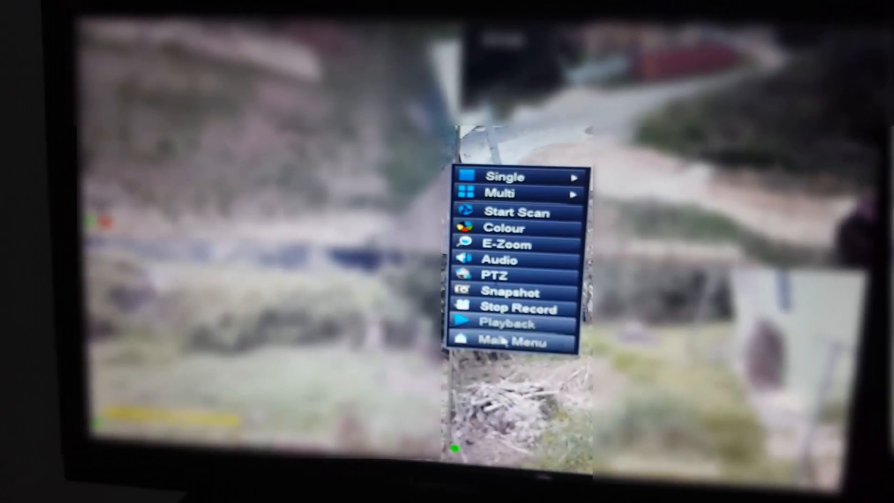
Step: Go from the DVR quick menu through Main Menu into the Setup page
click(508, 342)
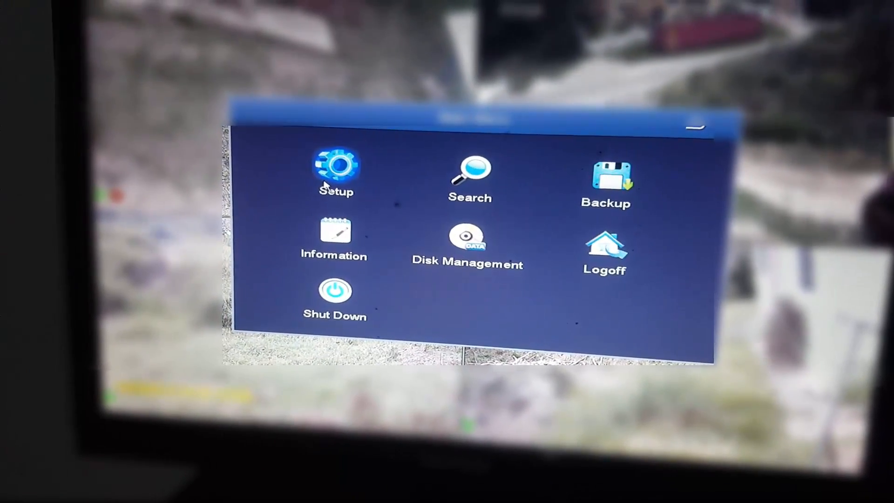
click(336, 169)
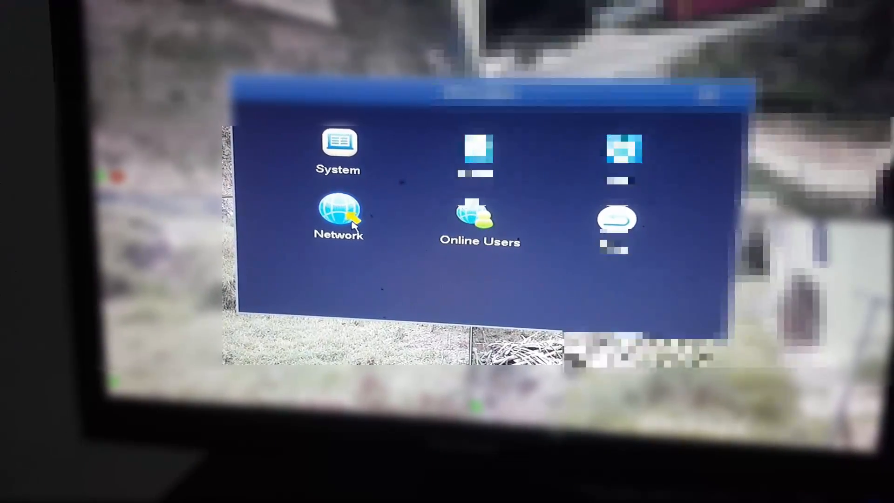
click(338, 145)
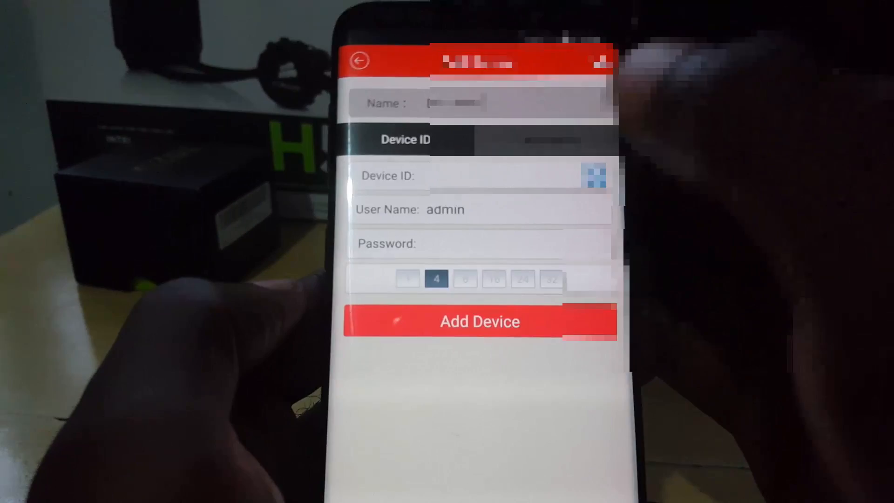
Step: Add the DVR as 'Device 01' with user name admin, password and channel count
text(Device 01)
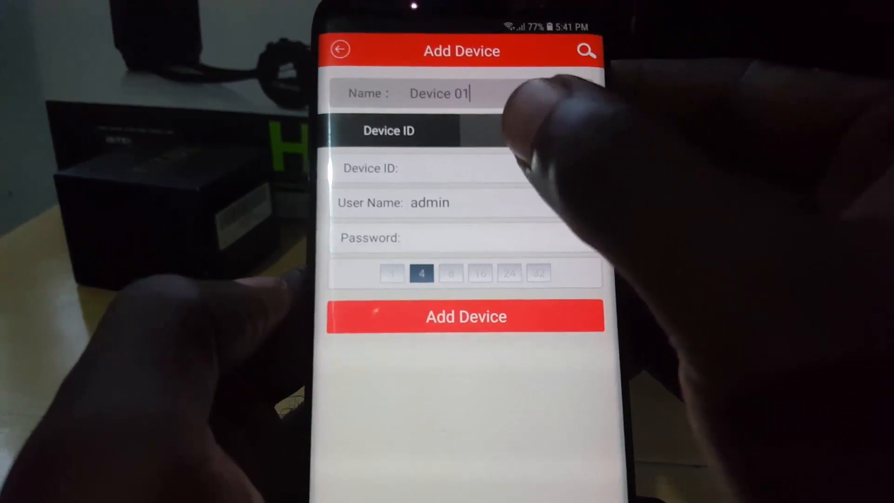
click(484, 167)
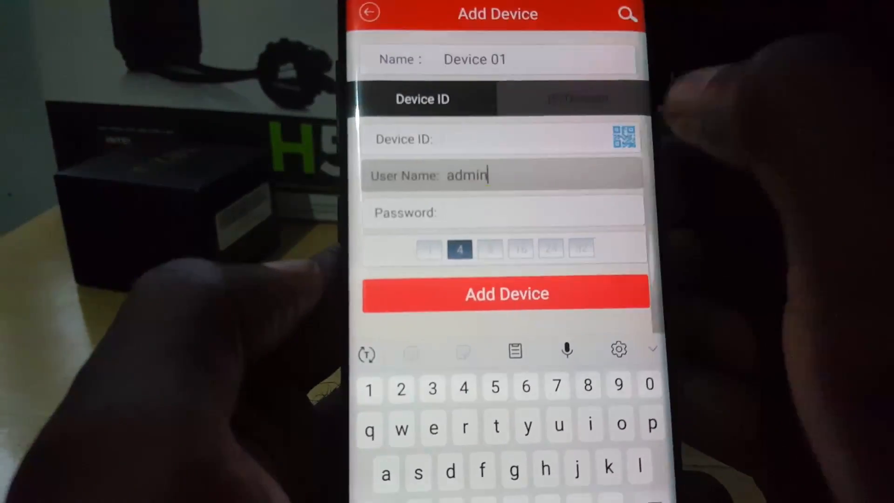
click(624, 138)
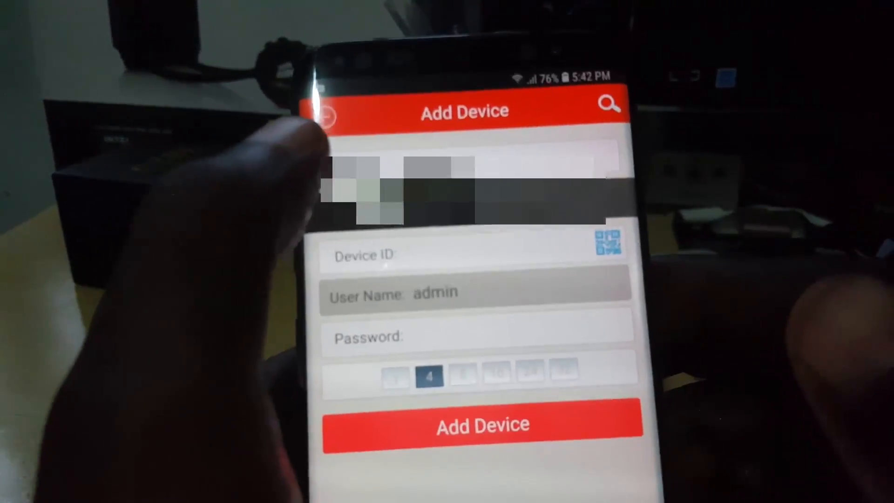
click(323, 114)
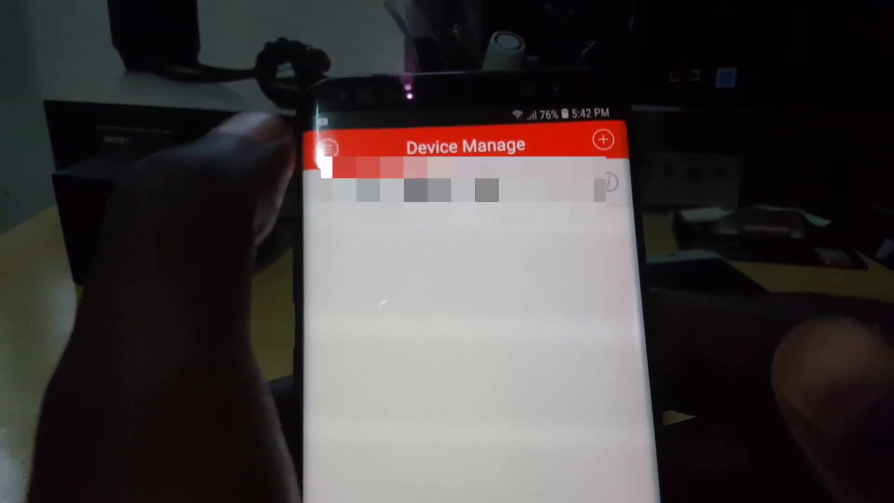
Step: Leave the phone app and bring up the DVR's Main Menu on its monitor
click(330, 147)
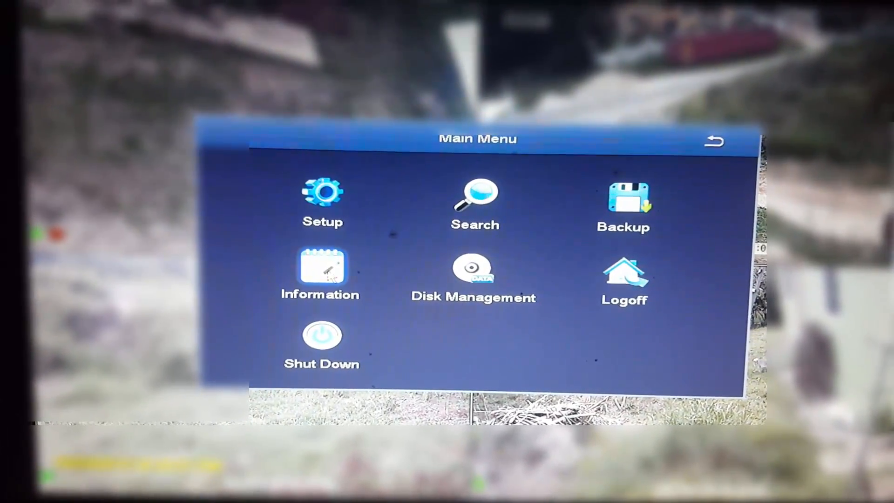
click(320, 267)
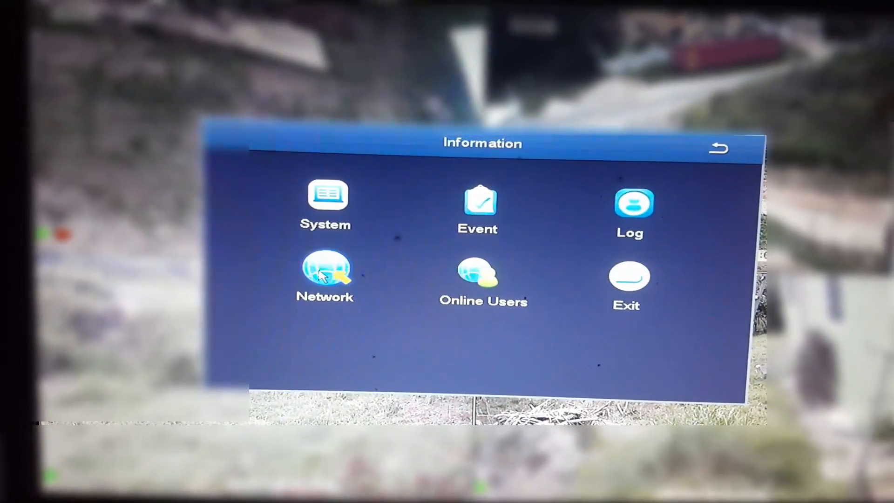
click(325, 273)
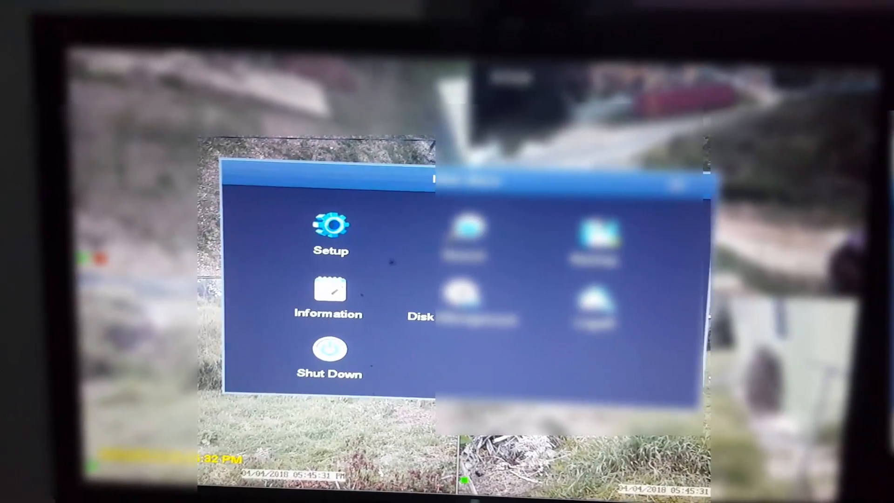
Step: Reach the DVR's Network settings page through Setup
click(332, 228)
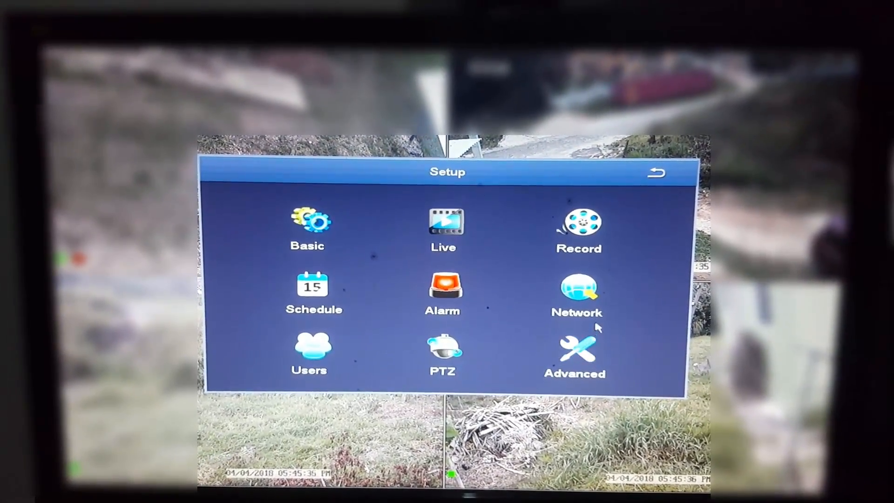
click(578, 293)
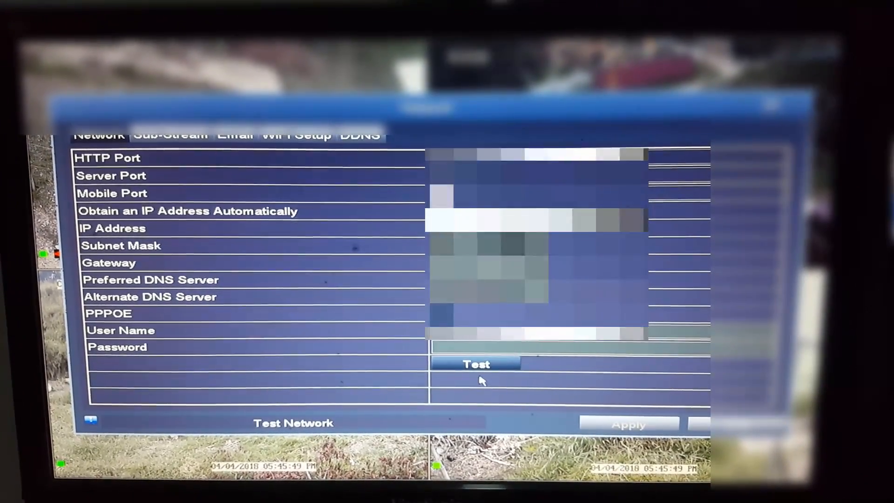
Step: Run the network connection test and return to the Main Menu
click(474, 364)
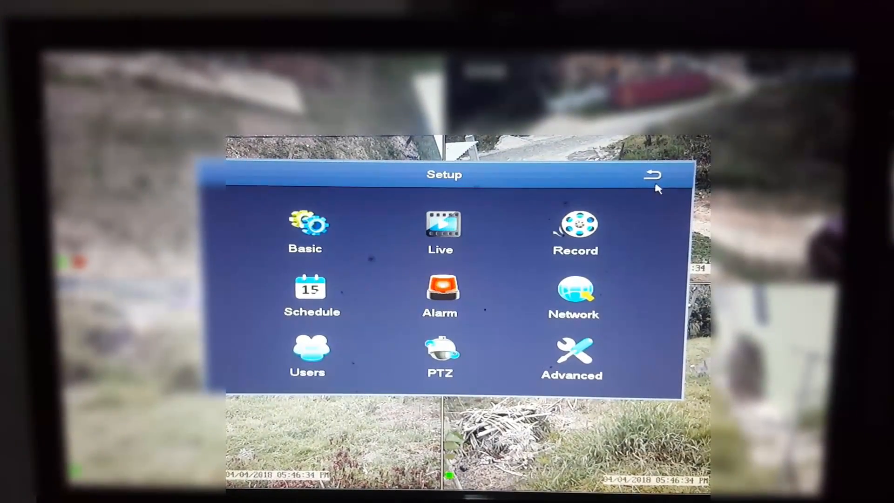
click(655, 175)
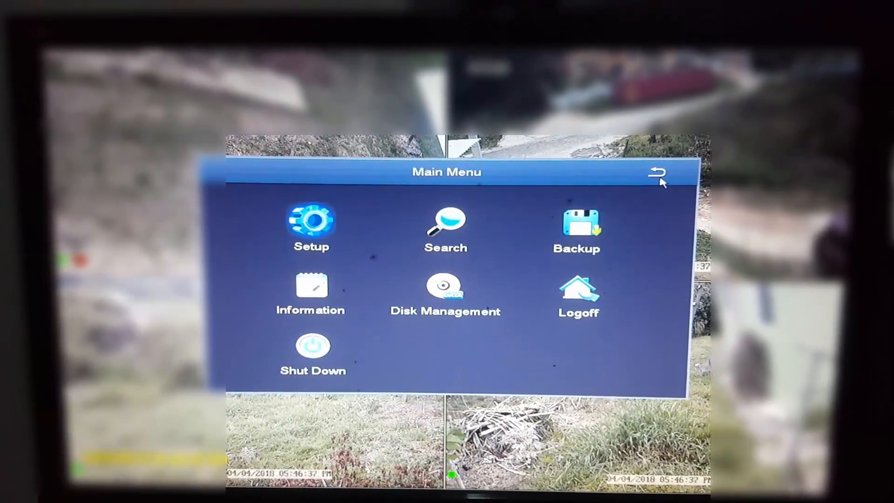